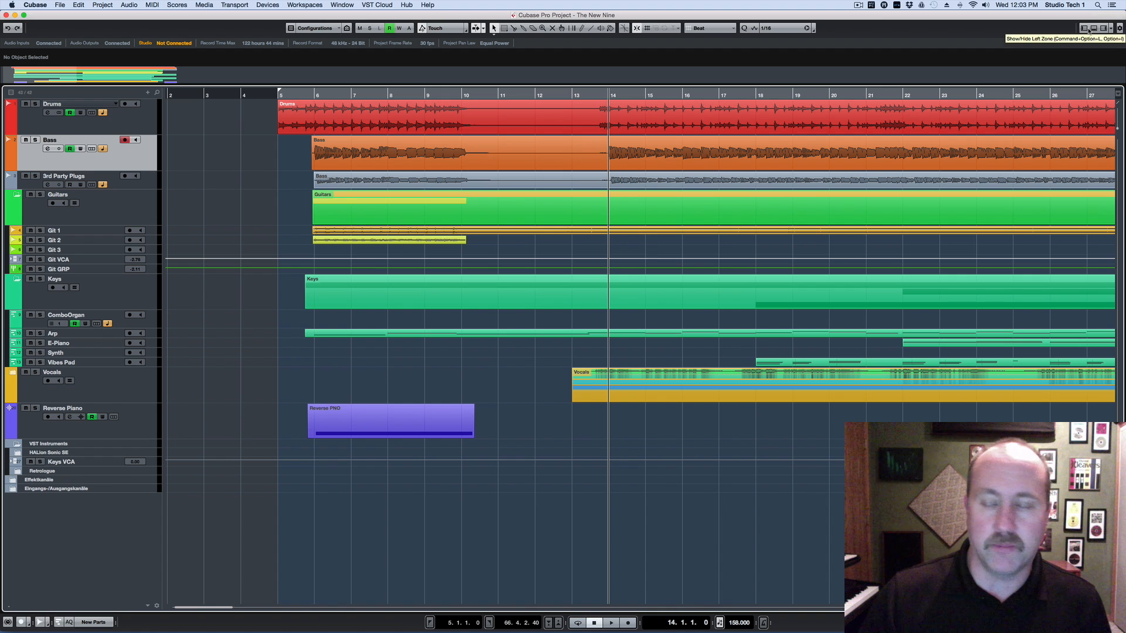
Show the track visibility list in the project window's left zone.
{"action": "left_click", "coordinate": [1086, 28]}
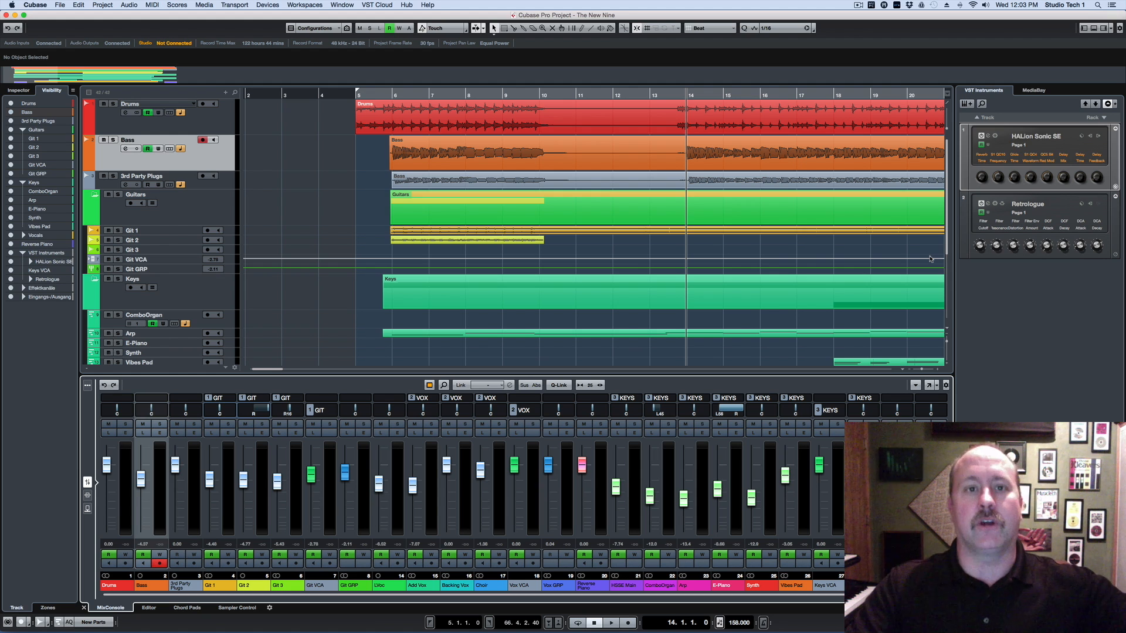
{"action": "mouse_move", "coordinate": [618, 240]}
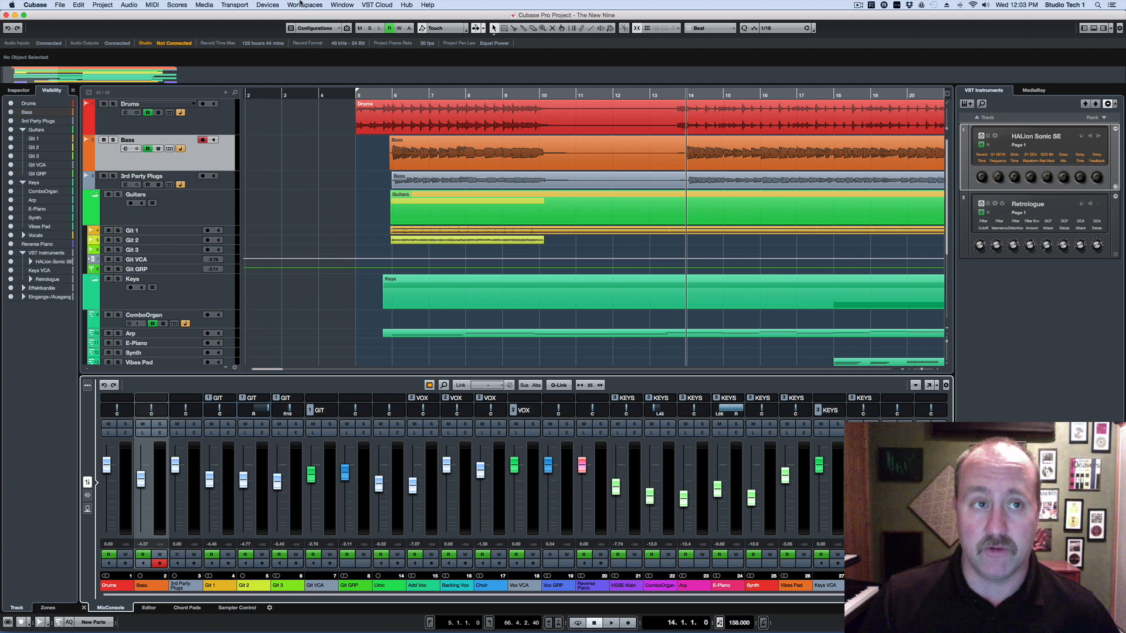
Switch to the Project (minimal) workspace.
{"action": "left_click", "coordinate": [304, 6]}
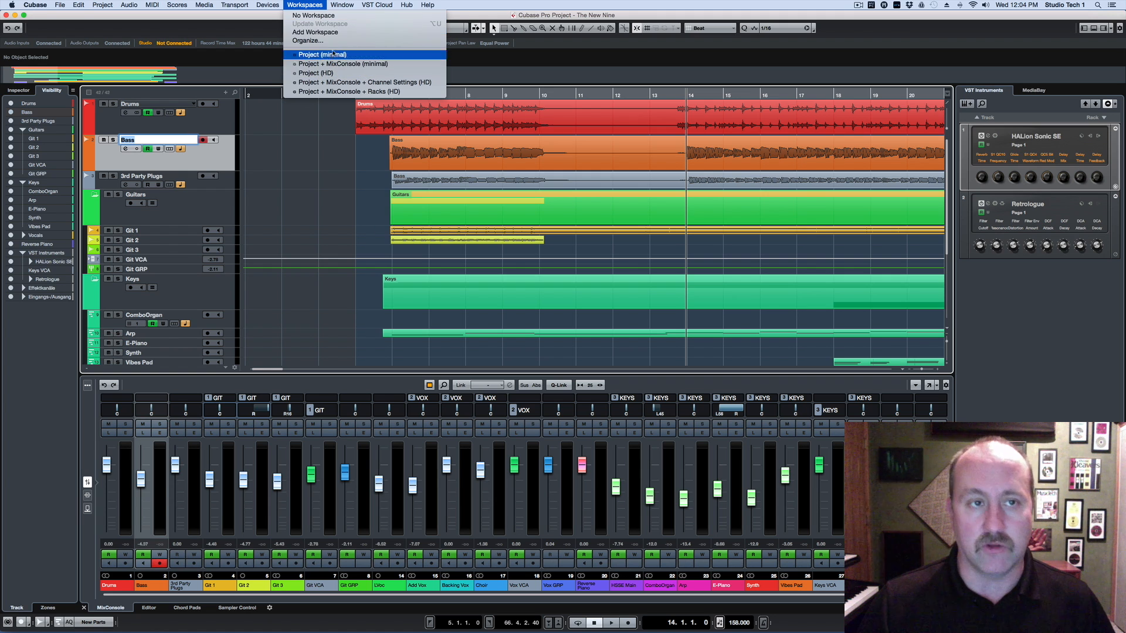
{"action": "left_click", "coordinate": [342, 4]}
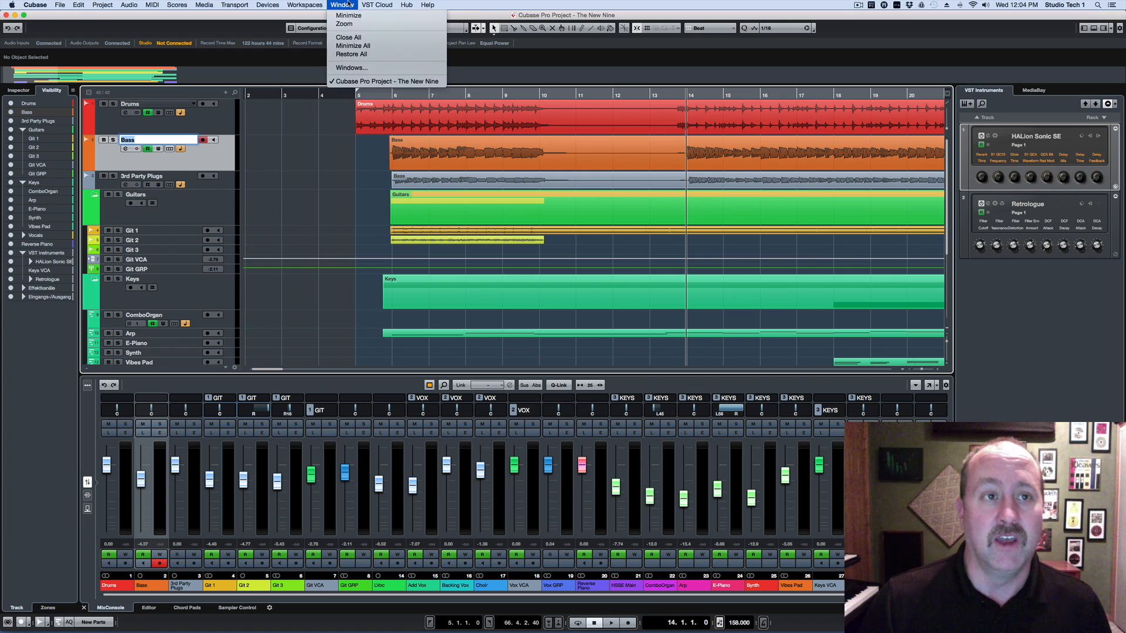
{"action": "left_click", "coordinate": [304, 5]}
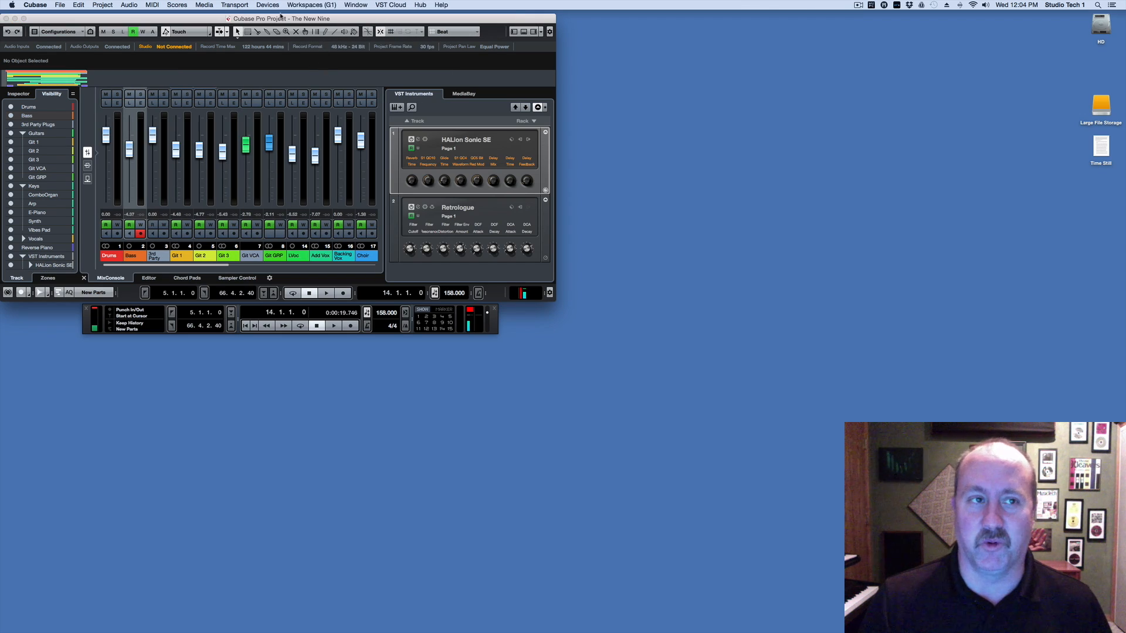
Switch to Project + MixConsole (minimal), then to the Project (HD) workspace.
{"action": "left_click", "coordinate": [310, 6]}
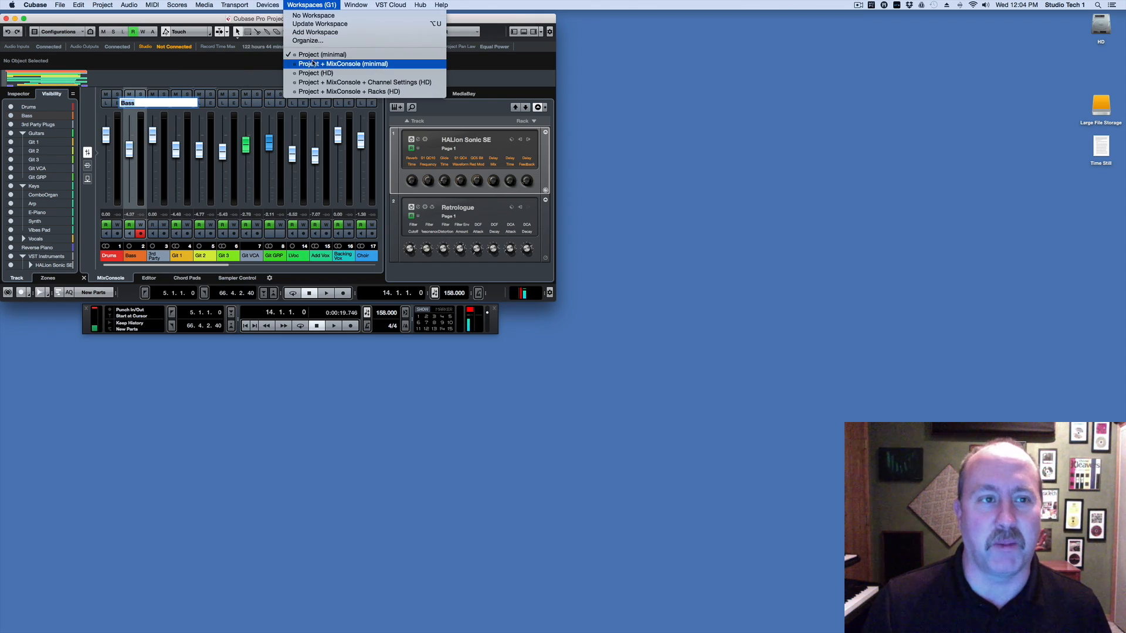
{"action": "left_click", "coordinate": [344, 63]}
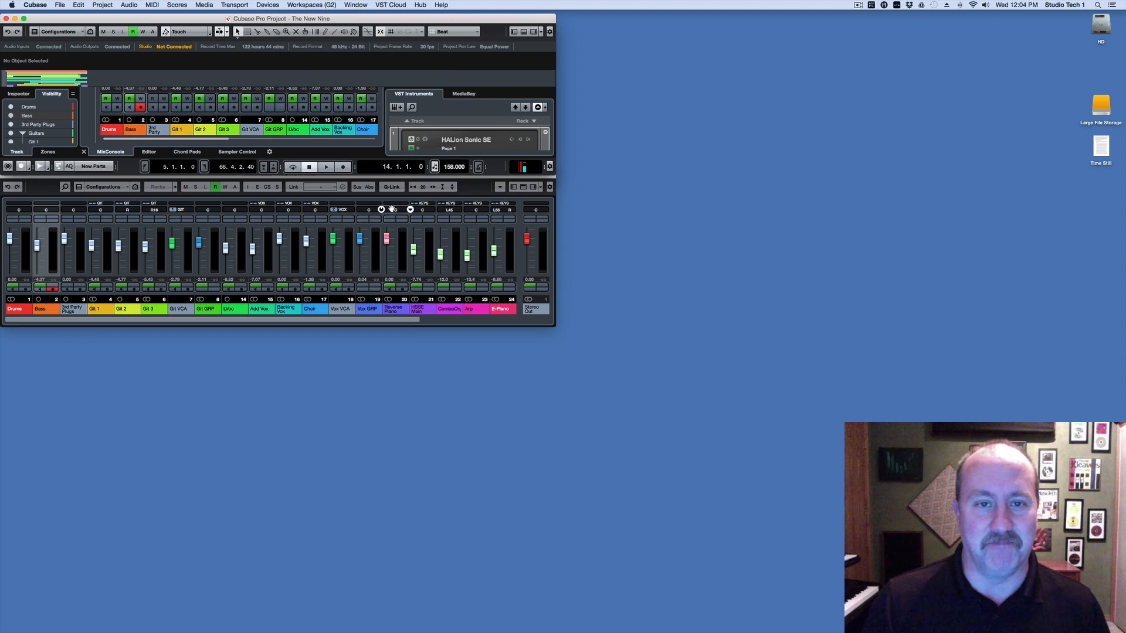
{"action": "left_click", "coordinate": [312, 6]}
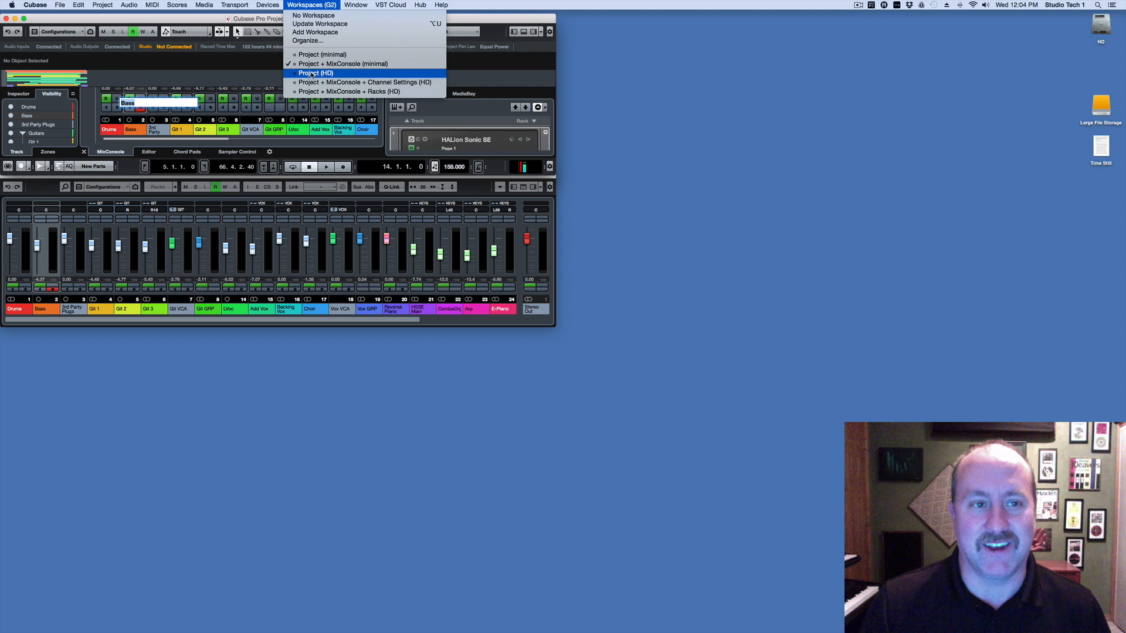
{"action": "left_click", "coordinate": [314, 73]}
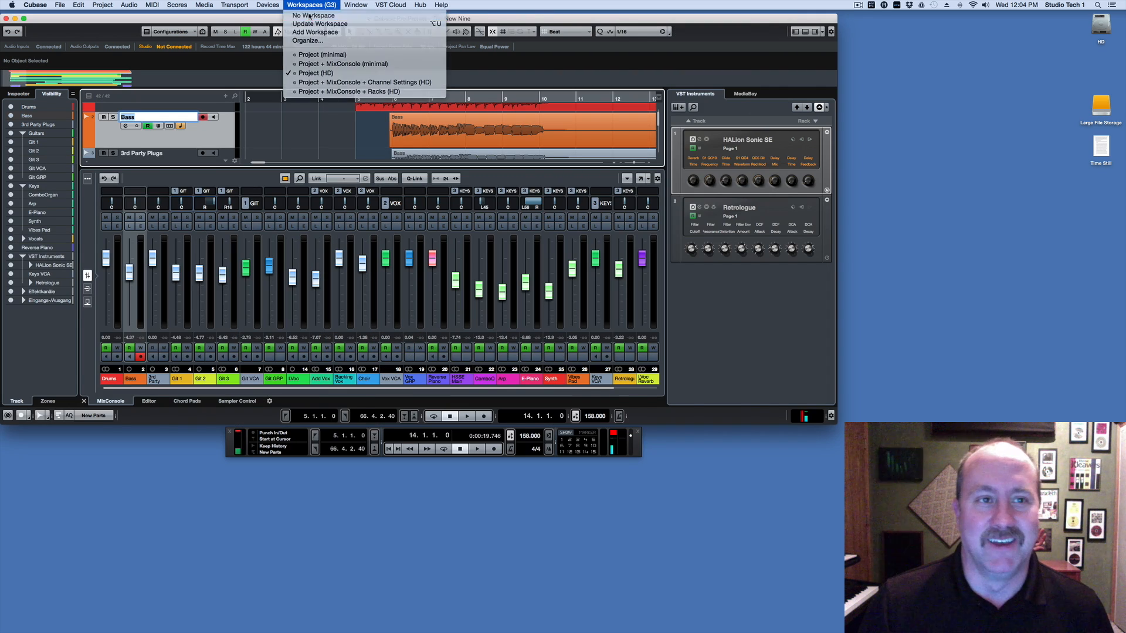
{"action": "left_click", "coordinate": [314, 72]}
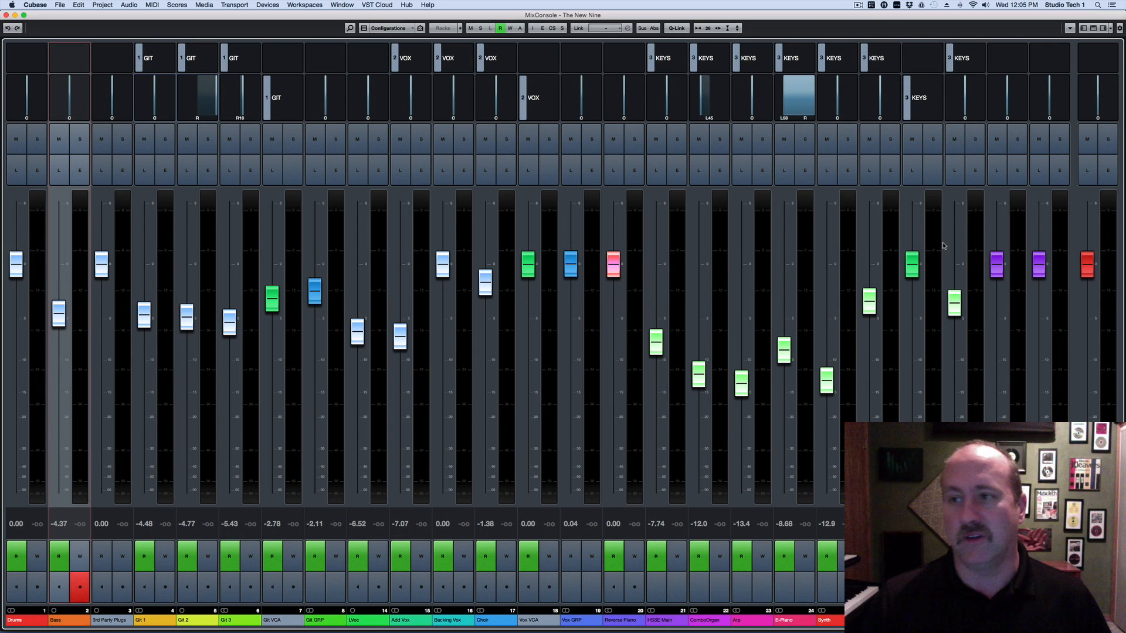
{"action": "mouse_move", "coordinate": [934, 384]}
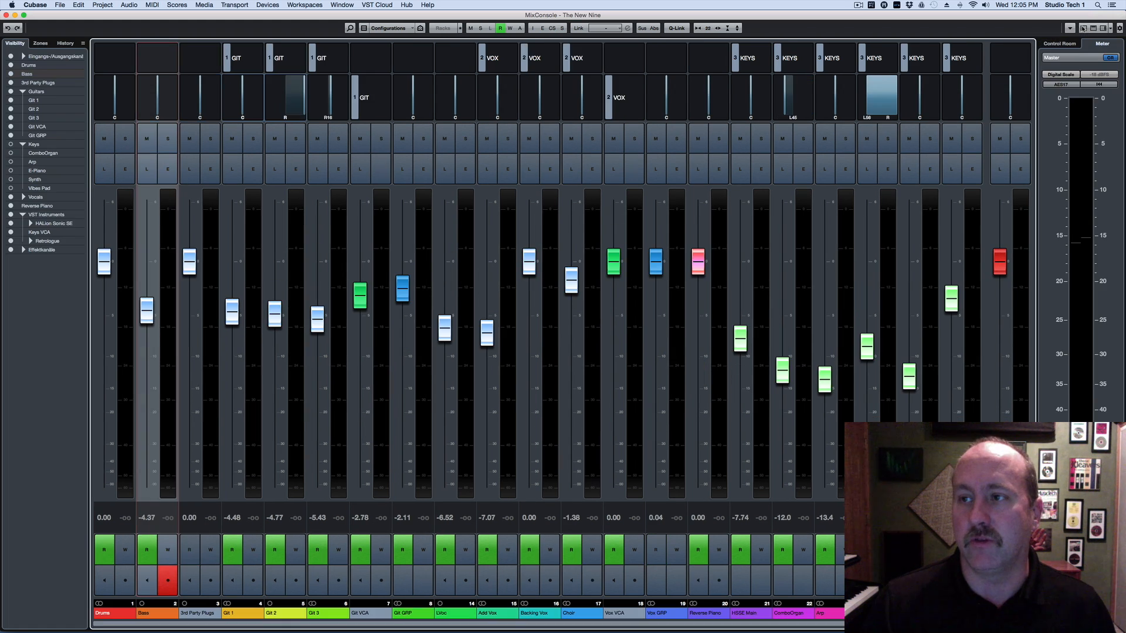
Toggle the insert, EQ and strip racks on the MixConsole channels on and off.
{"action": "left_click", "coordinate": [444, 28]}
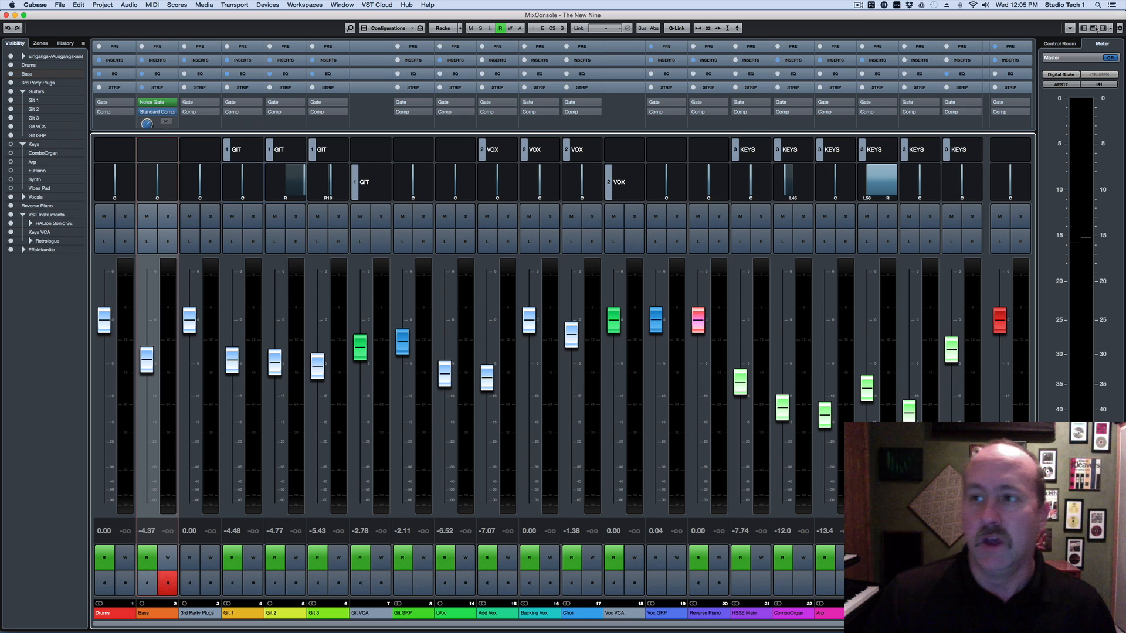
{"action": "left_click", "coordinate": [443, 27]}
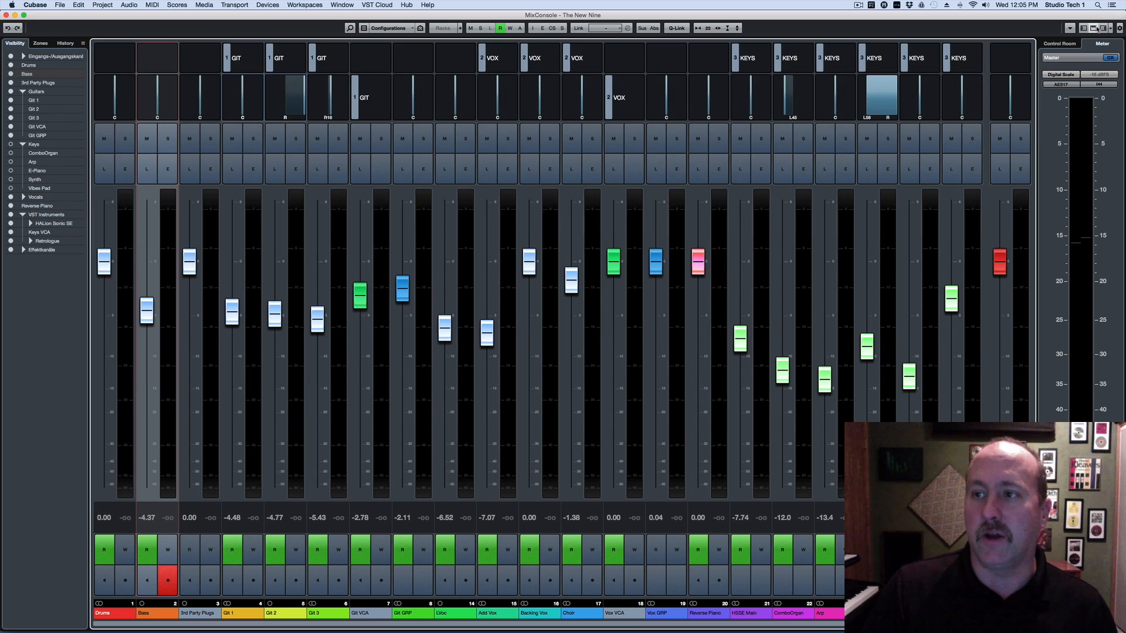
{"action": "left_click", "coordinate": [444, 28]}
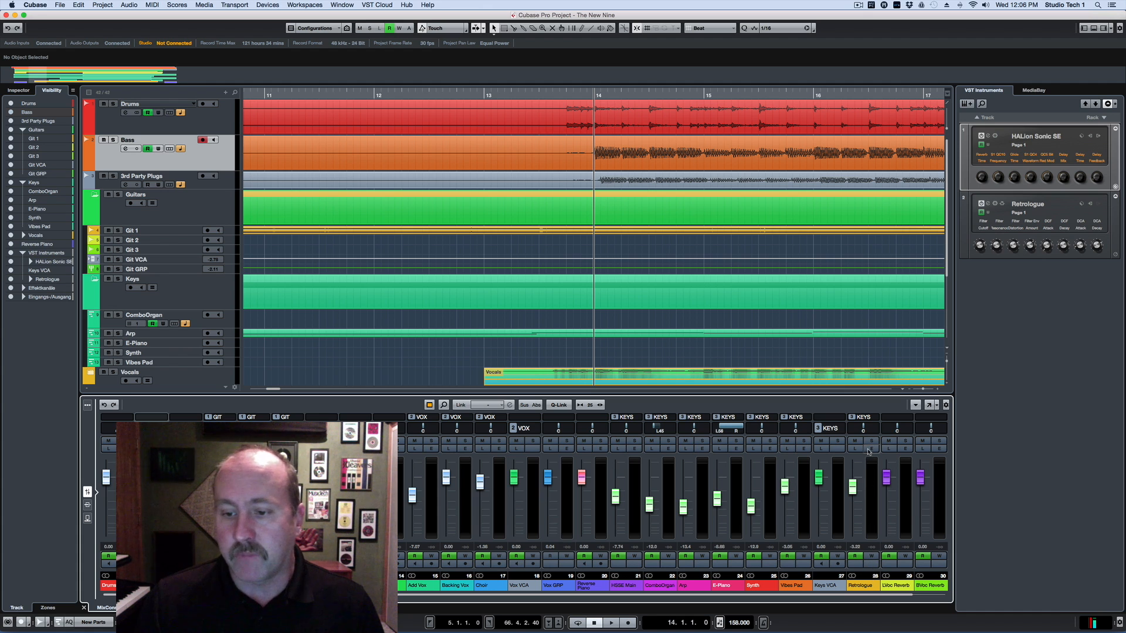
Select the Retrologue channel in the lower-zone mixer and open its synthesizer editor.
{"action": "left_click", "coordinate": [871, 448]}
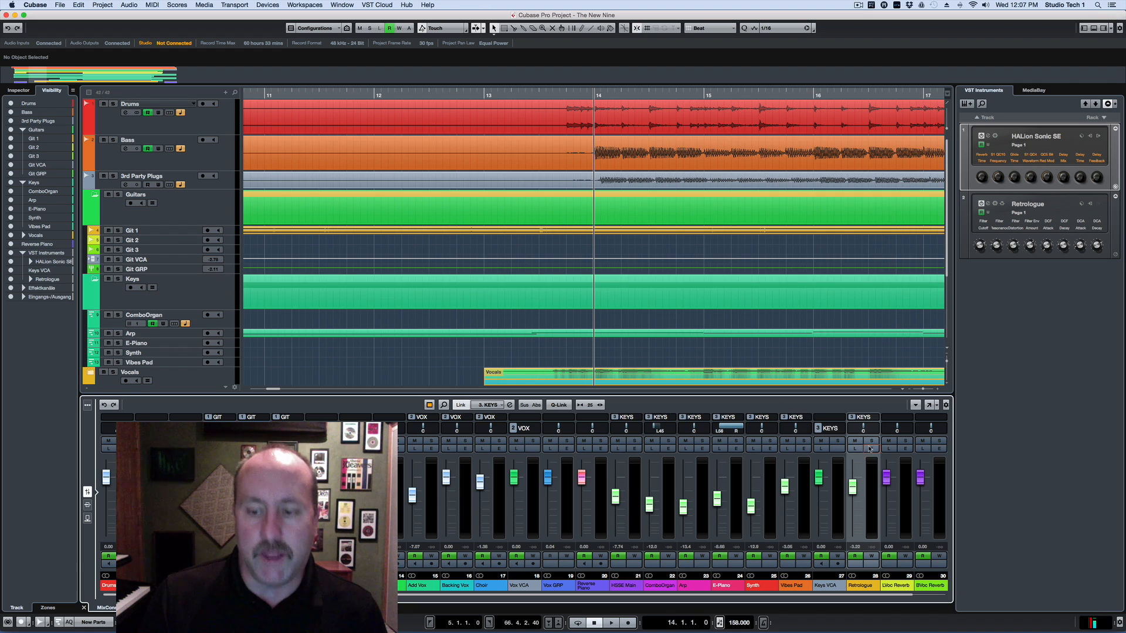
{"action": "left_click", "coordinate": [869, 449]}
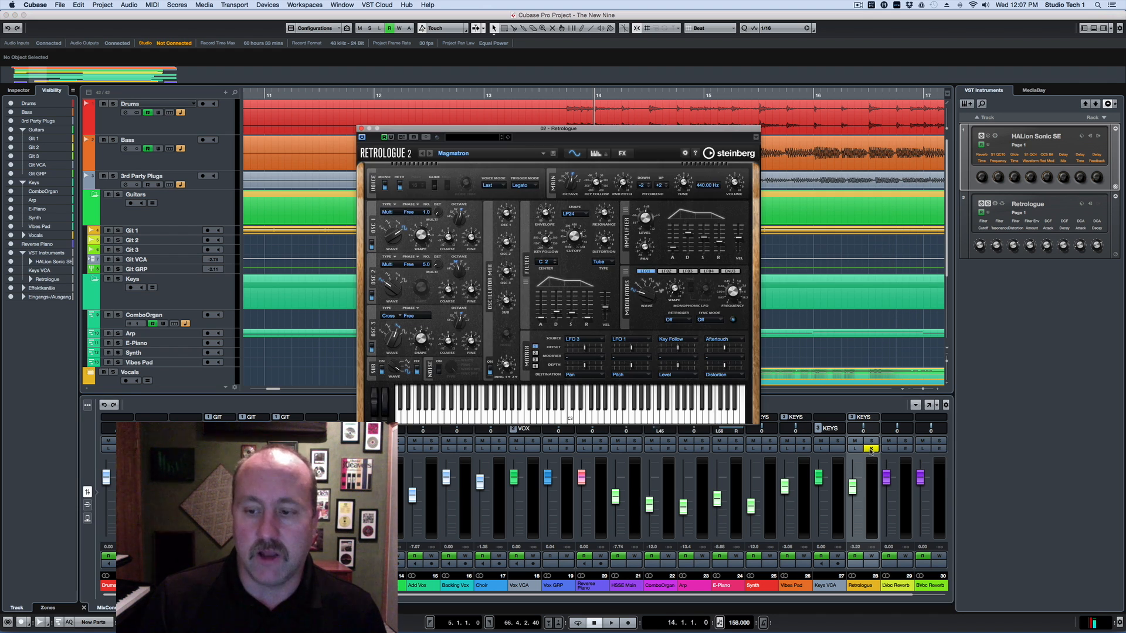
{"action": "mouse_move", "coordinate": [869, 448]}
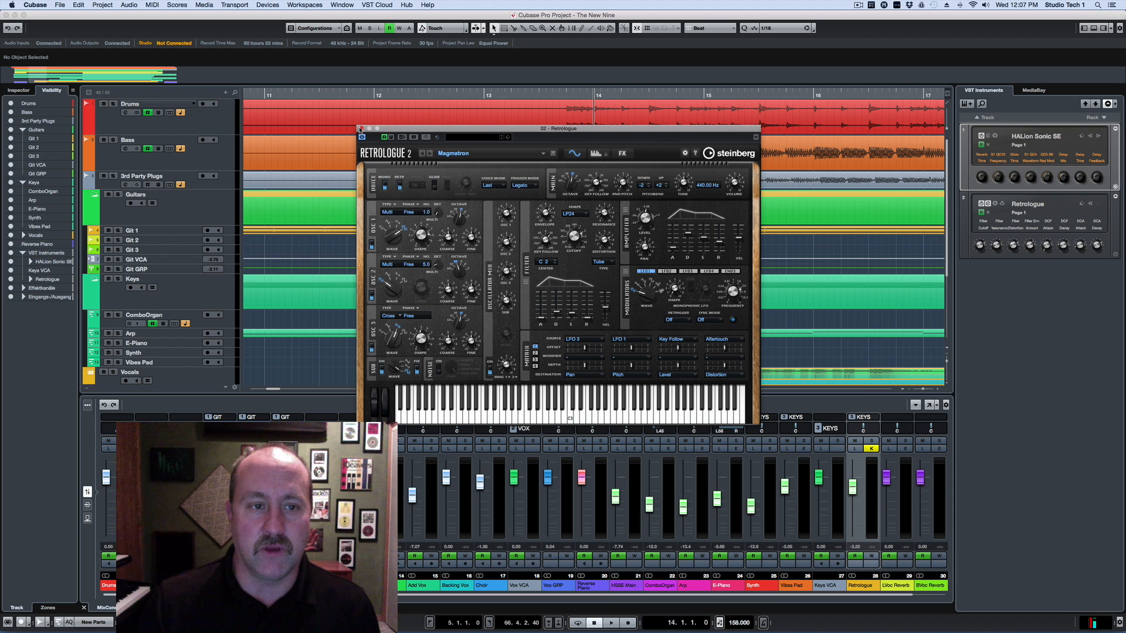
{"action": "left_click", "coordinate": [362, 128]}
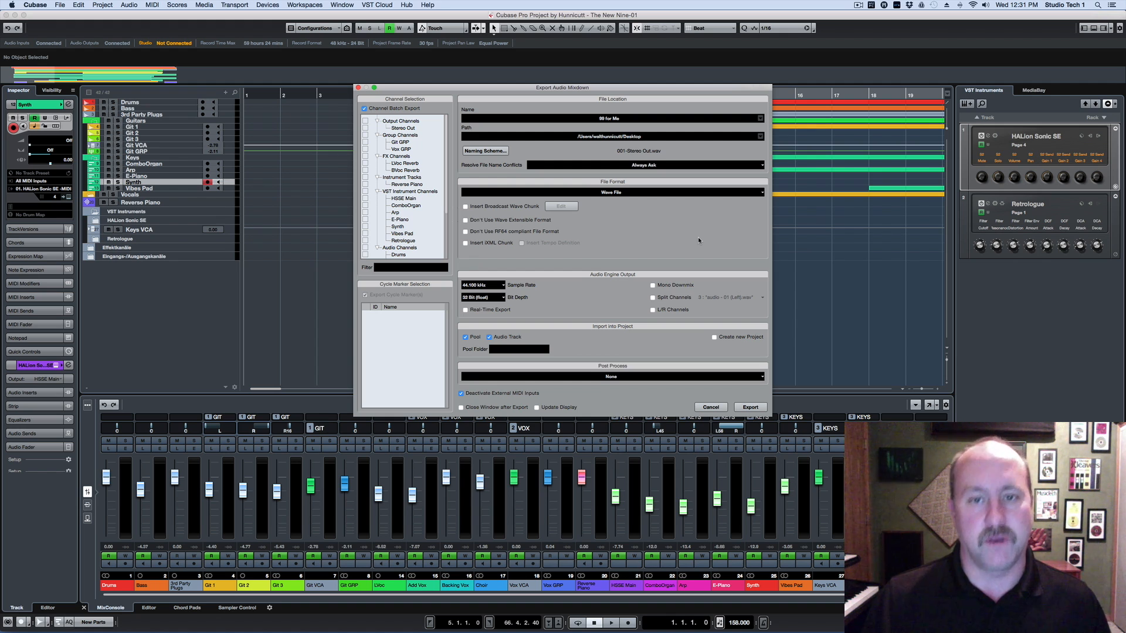
Show the file format list with Wave, AIFF, MP3, FLAC and OggVorbis options.
{"action": "left_click", "coordinate": [611, 192]}
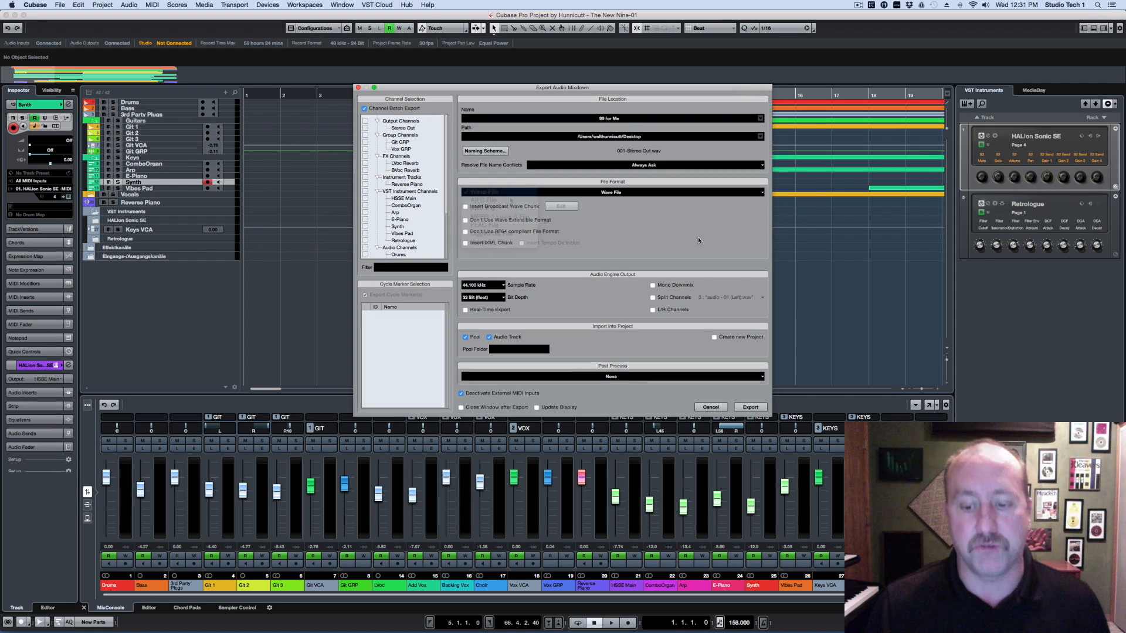
{"action": "left_click", "coordinate": [611, 191]}
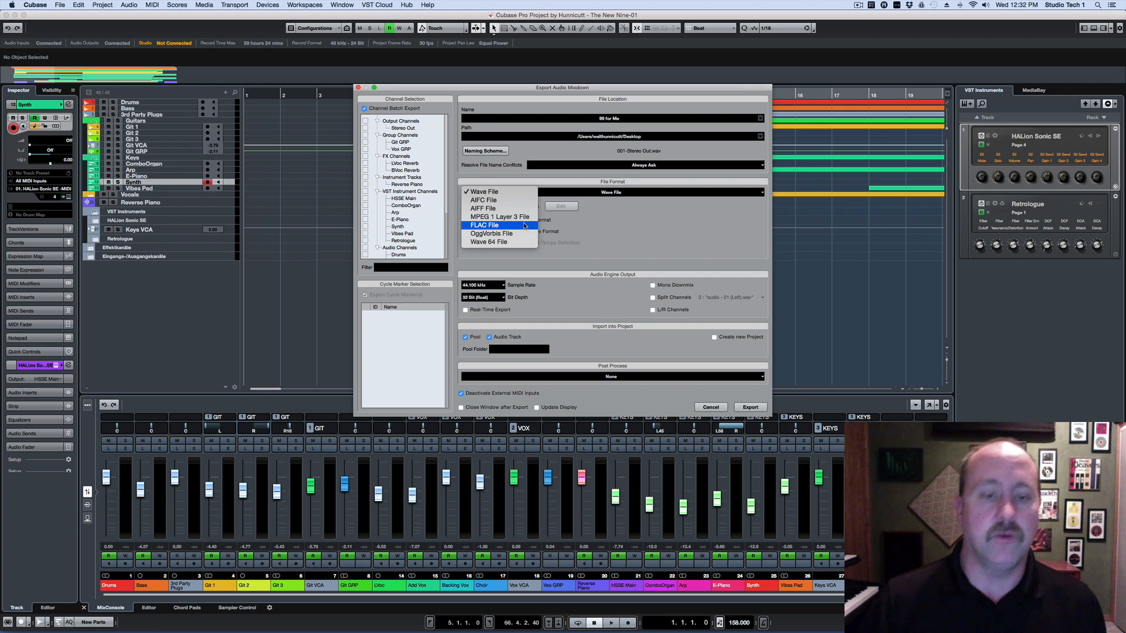
{"action": "mouse_move", "coordinate": [498, 192]}
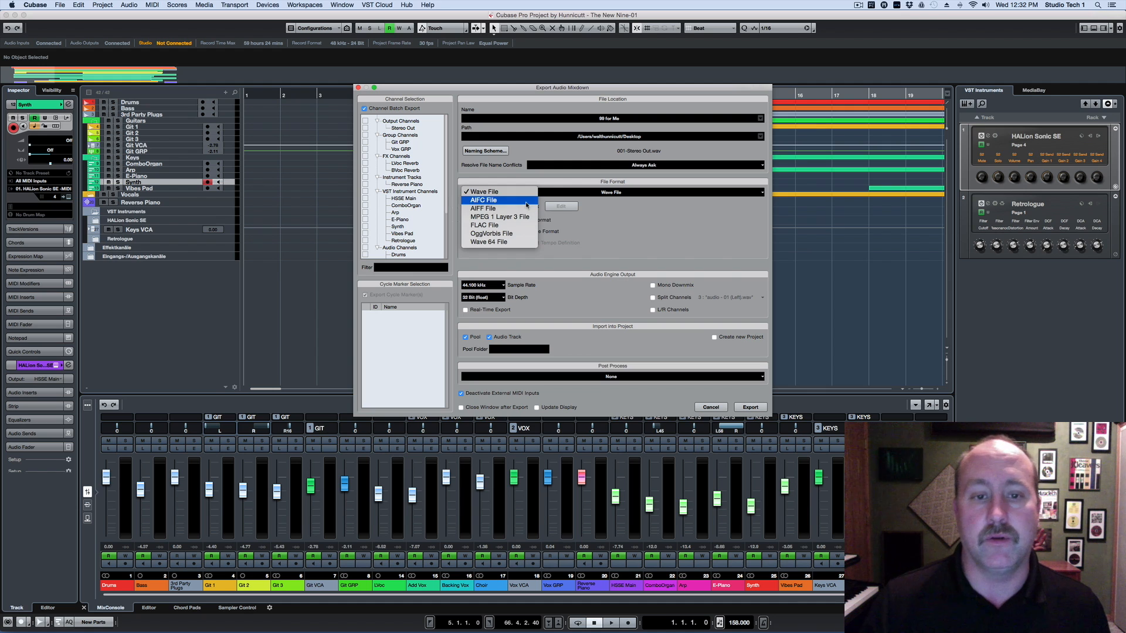
{"action": "mouse_move", "coordinate": [482, 191]}
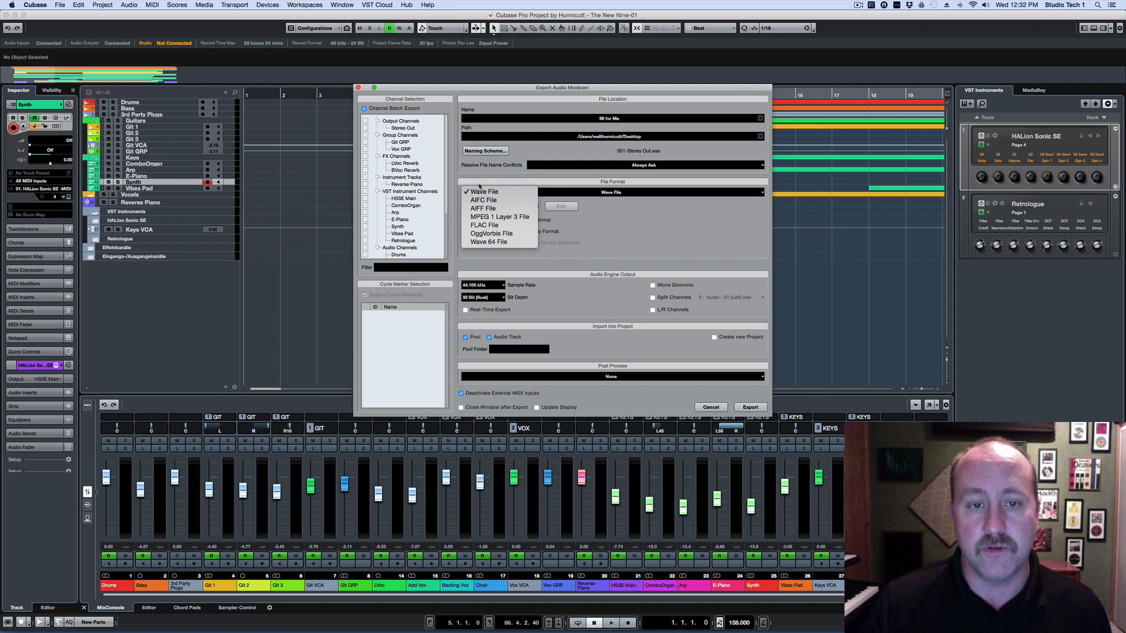
Keep Wave File and enable Insert Broadcast Wave Chunk, confirming its Cubase originator and description.
{"action": "left_click", "coordinate": [483, 191]}
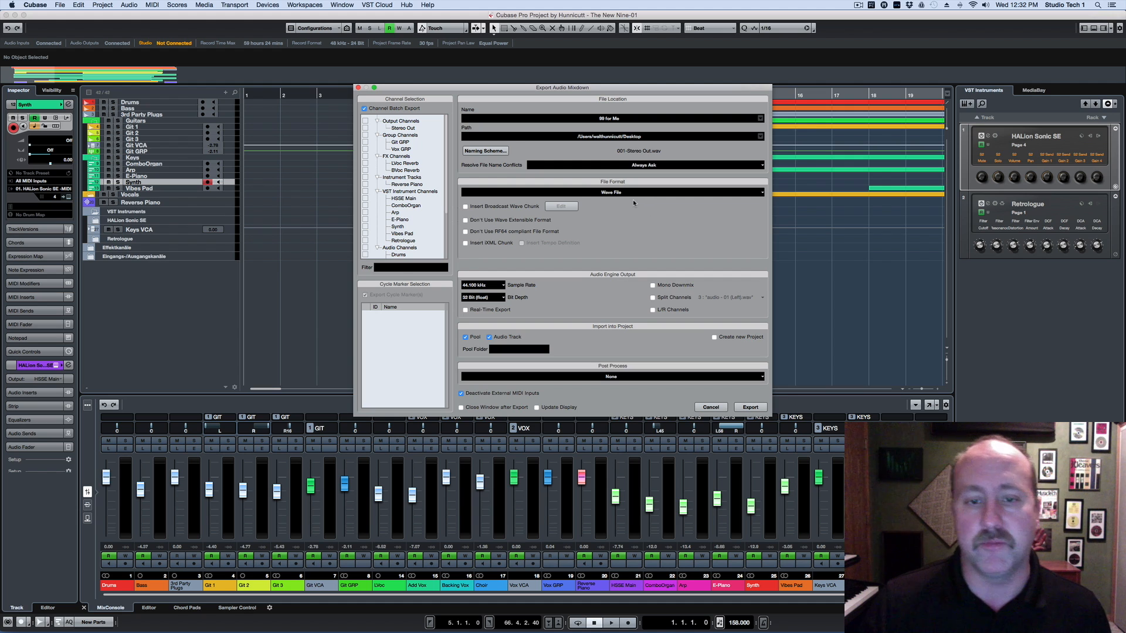
{"action": "left_click", "coordinate": [466, 206]}
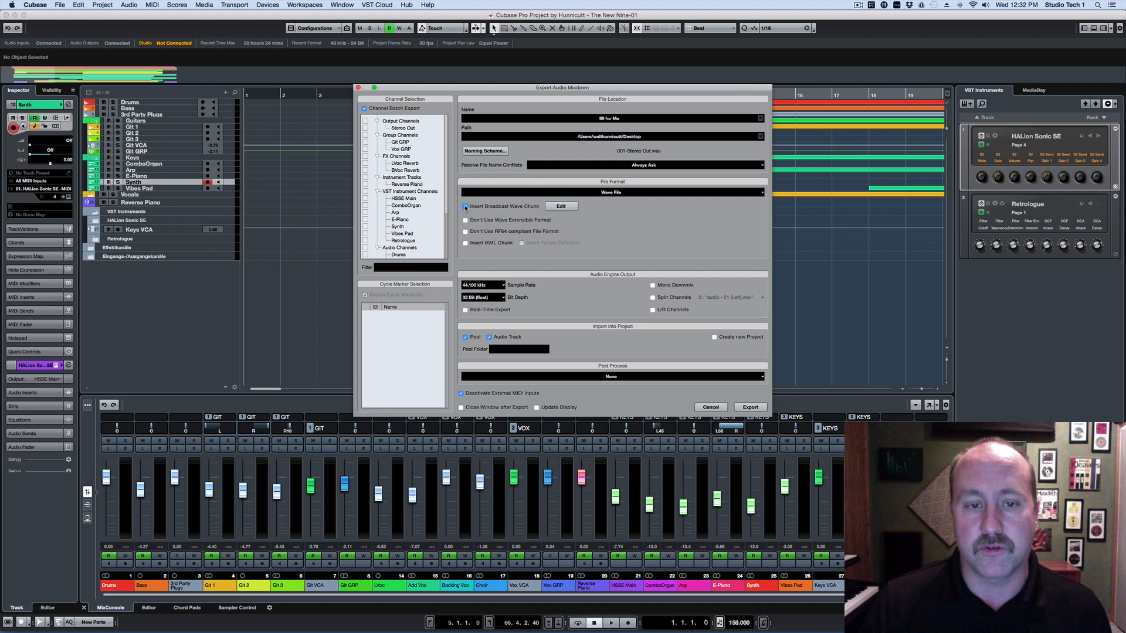
{"action": "left_click", "coordinate": [465, 206]}
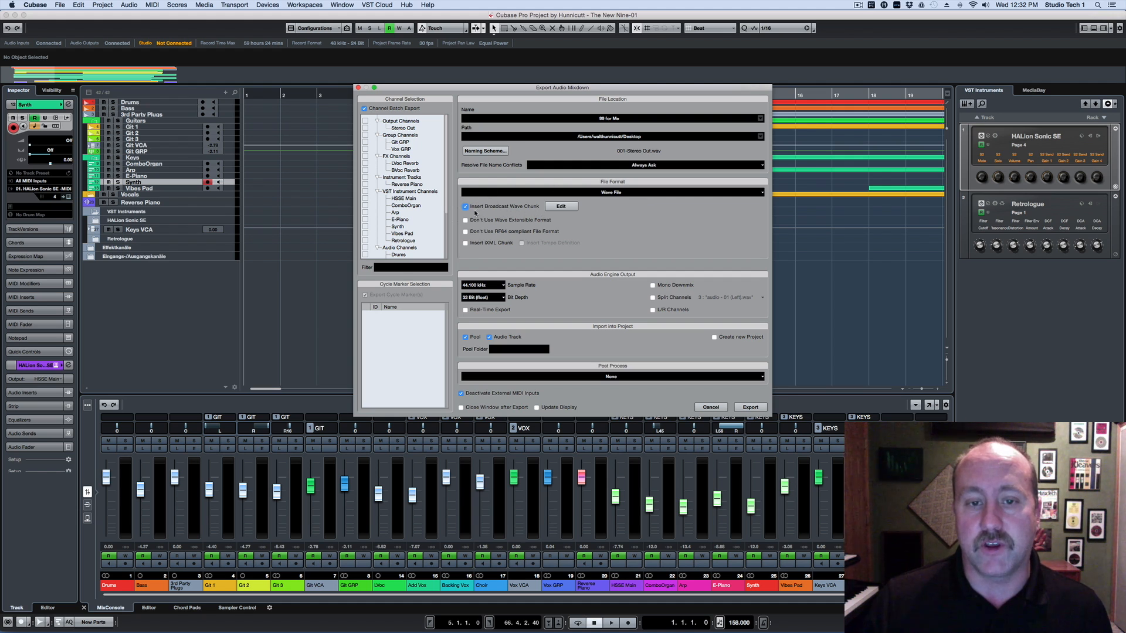
{"action": "left_click", "coordinate": [560, 206]}
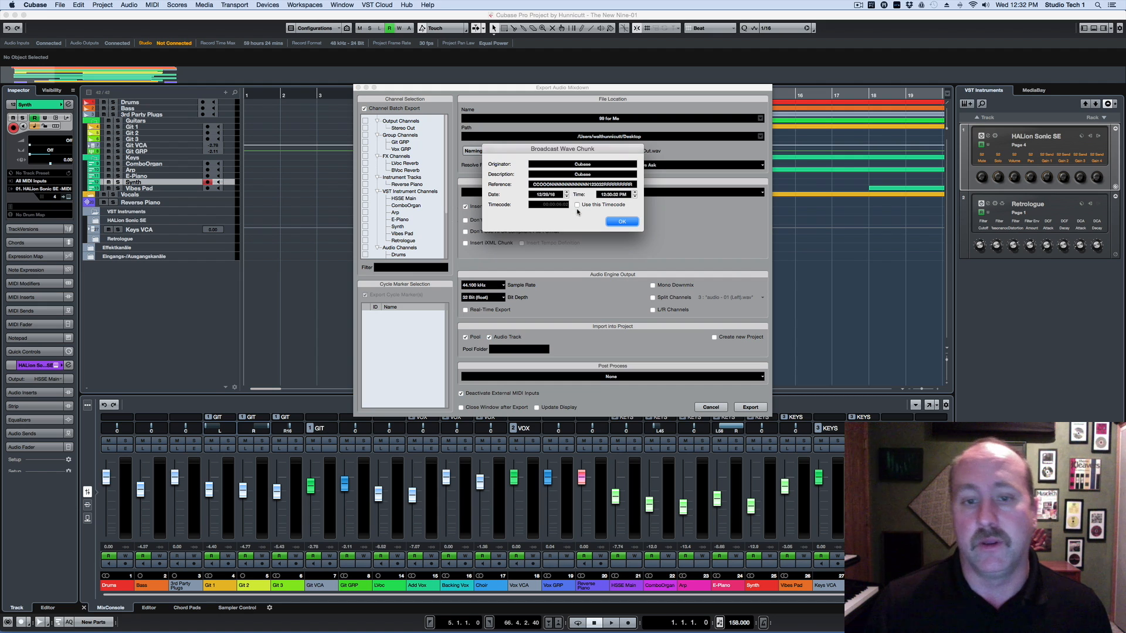
{"action": "left_click", "coordinate": [582, 164]}
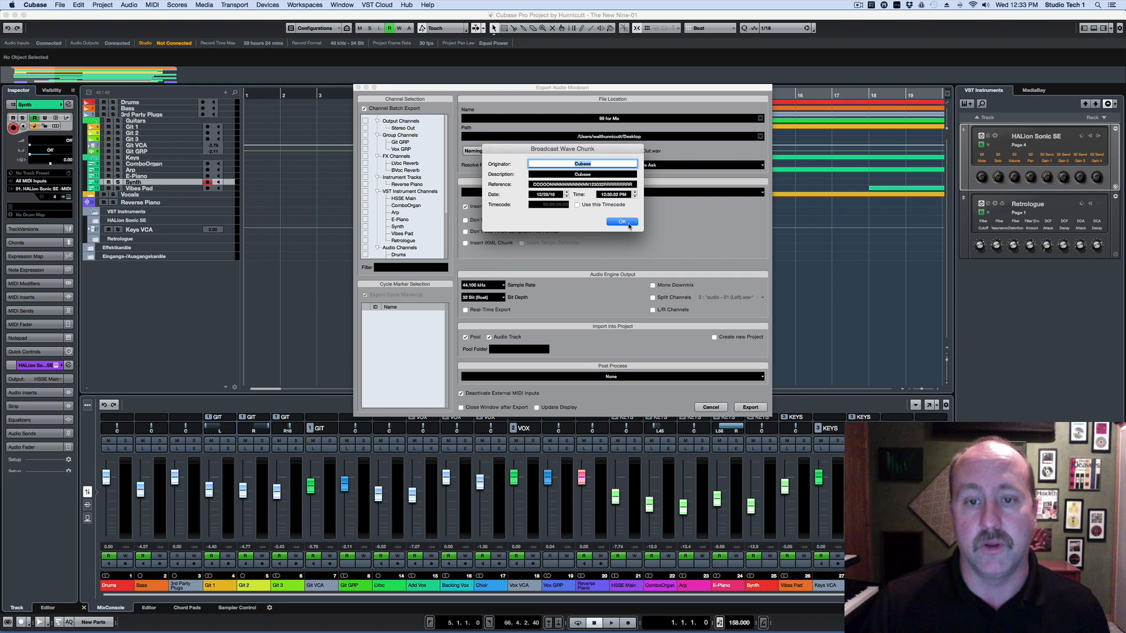
{"action": "left_click", "coordinate": [621, 221]}
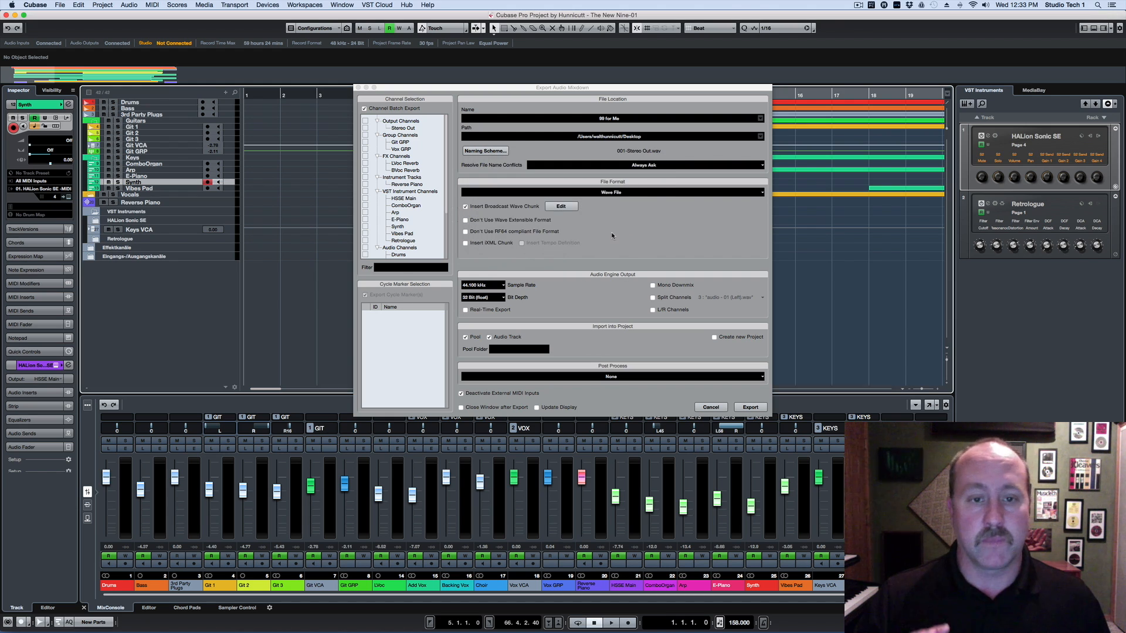